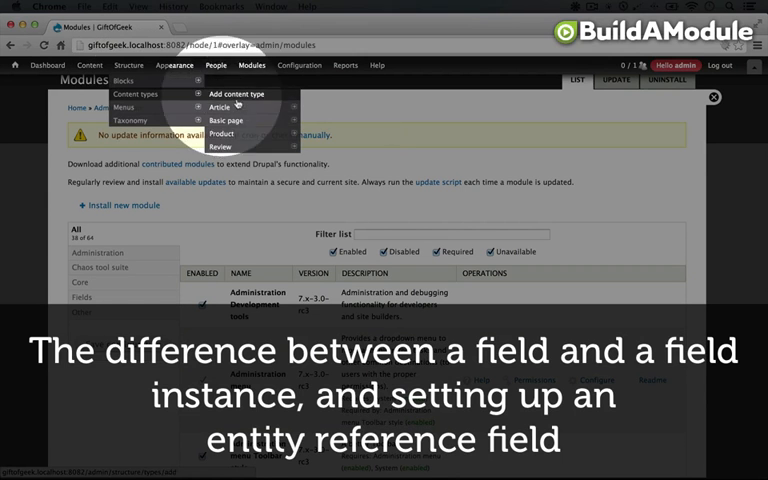
{"action": "mouse_move", "coordinate": [222, 147]}
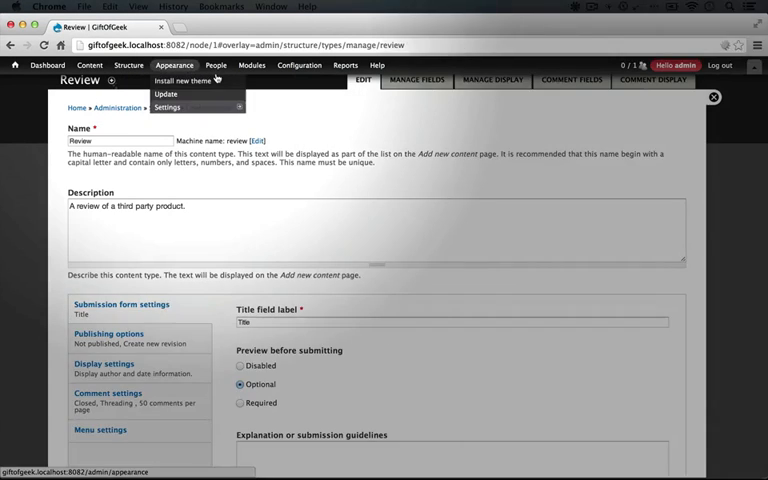
Open the Manage fields list for the Review content type.
{"action": "left_click", "coordinate": [417, 80]}
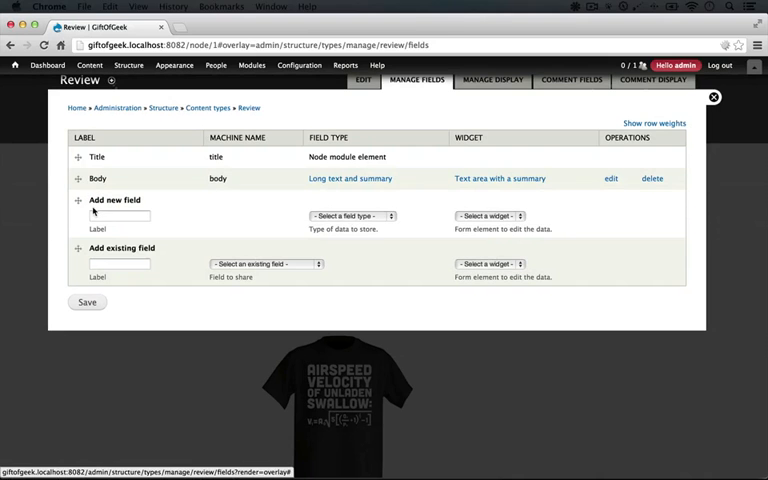
Add a 'Product reference' field of type Entity Reference with a Select list widget.
{"action": "left_click", "coordinate": [119, 216]}
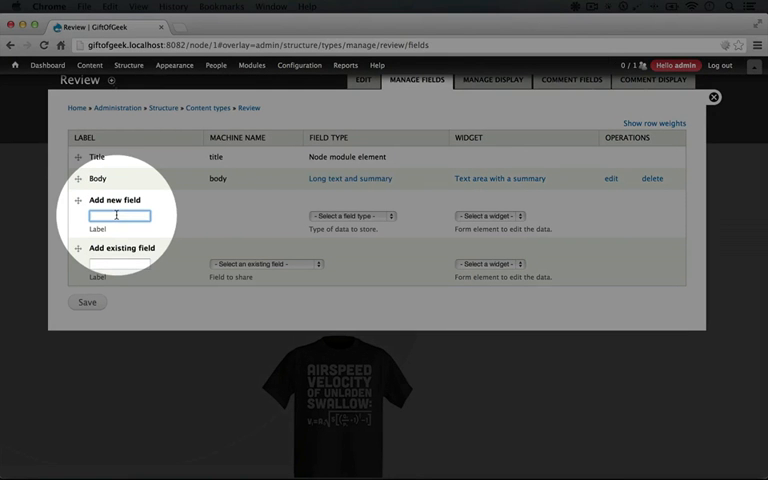
{"action": "type", "text": "Product reference"}
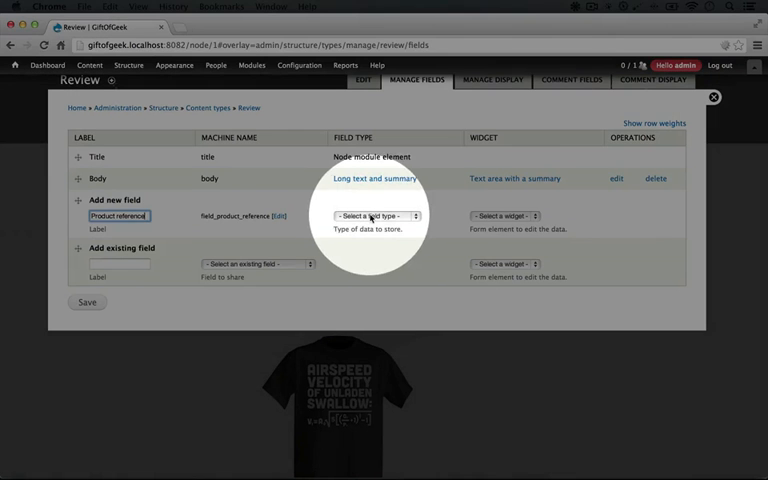
{"action": "left_click", "coordinate": [375, 215]}
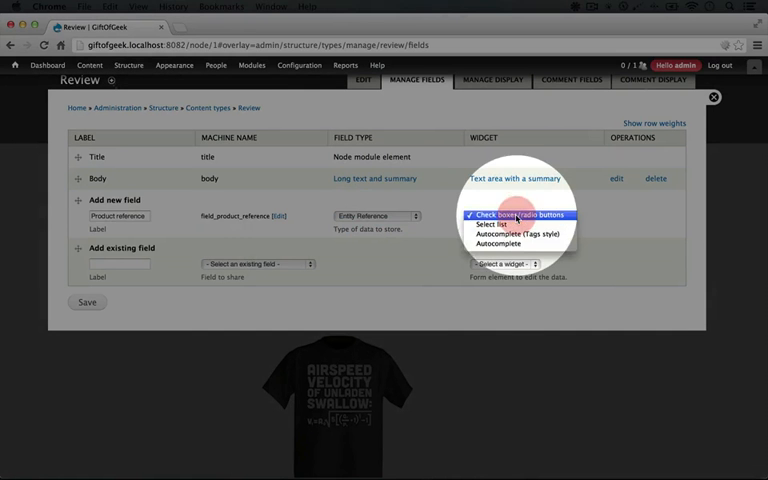
{"action": "left_click", "coordinate": [515, 224]}
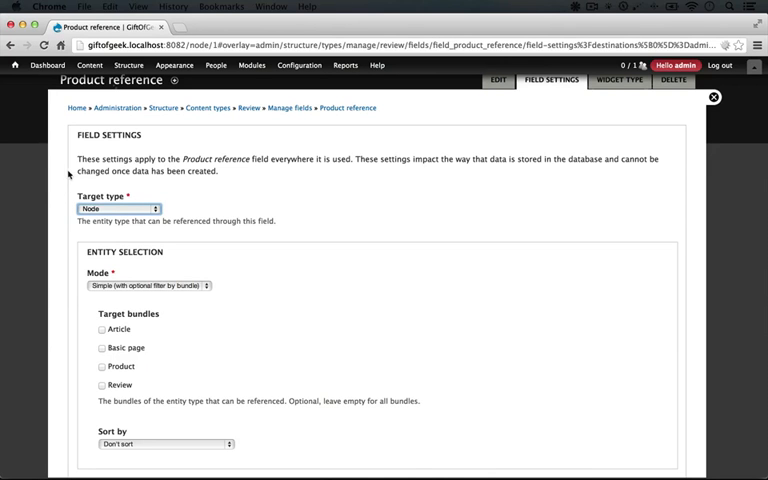
Keep Node as the target type and restrict references to the Product bundle.
{"action": "left_click", "coordinate": [116, 208]}
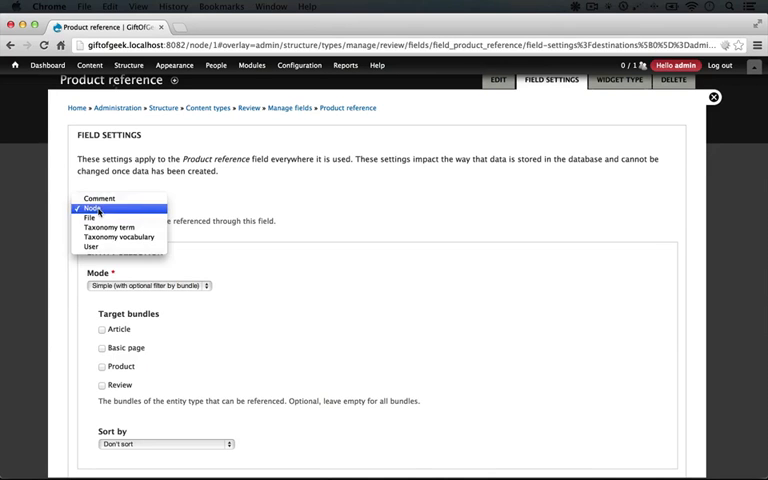
{"action": "mouse_move", "coordinate": [88, 217]}
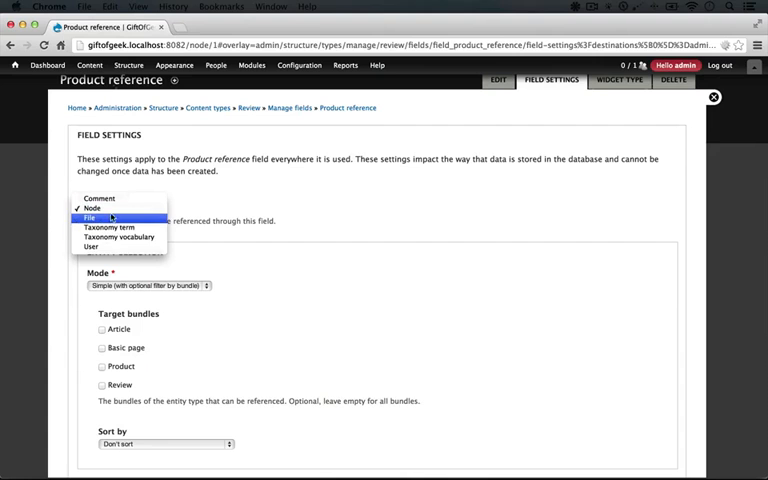
{"action": "left_click", "coordinate": [91, 208]}
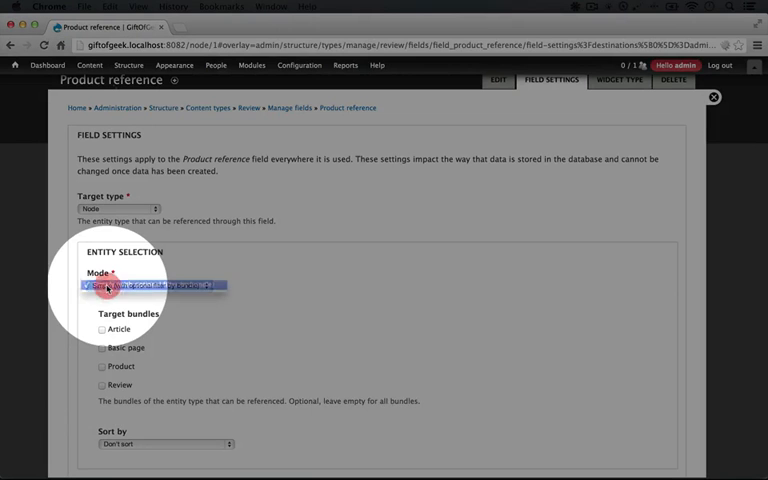
{"action": "left_click", "coordinate": [155, 286]}
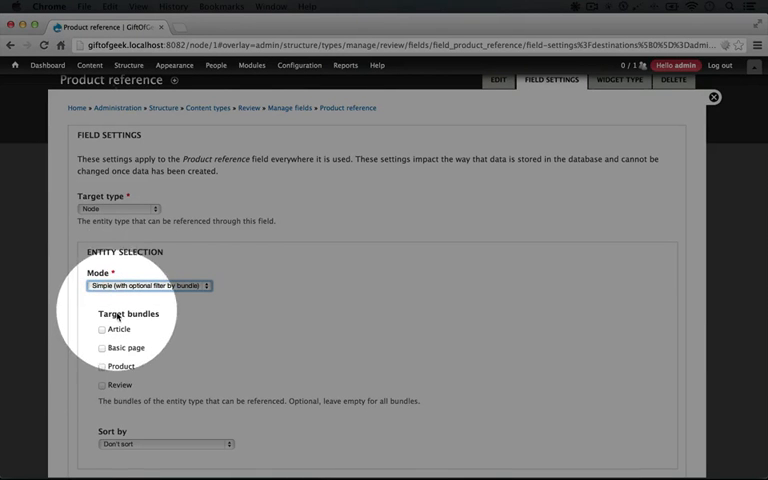
{"action": "left_click", "coordinate": [101, 366]}
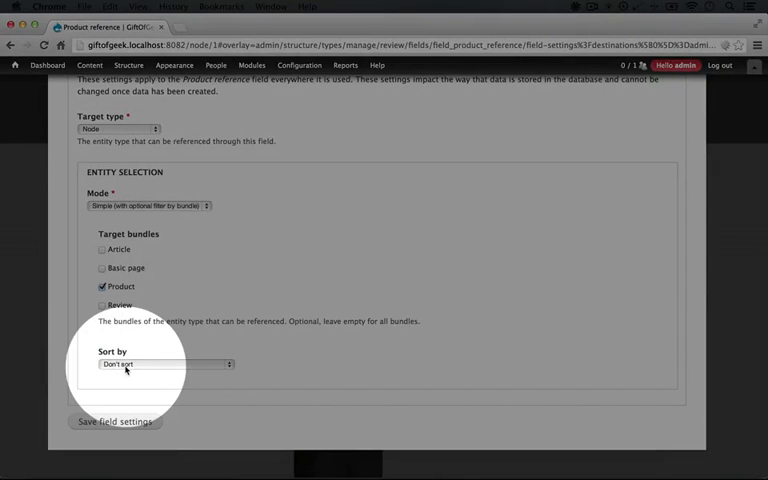
Sort referenced Products by the title base table property ascending, and save field settings.
{"action": "left_click", "coordinate": [165, 364]}
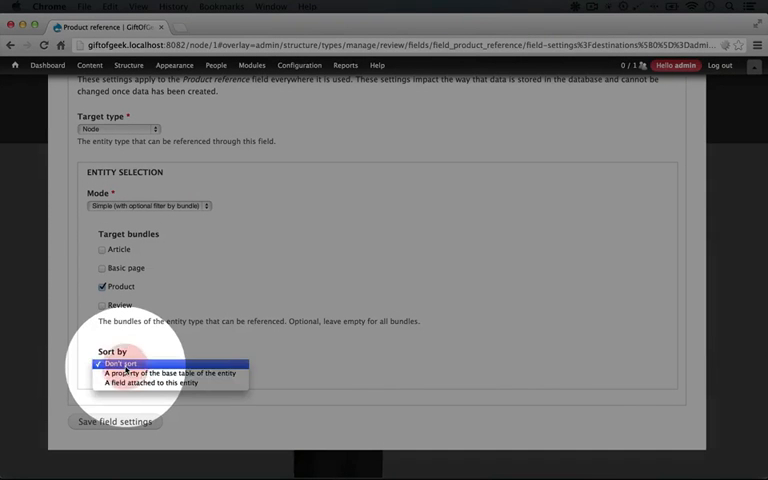
{"action": "left_click", "coordinate": [170, 373]}
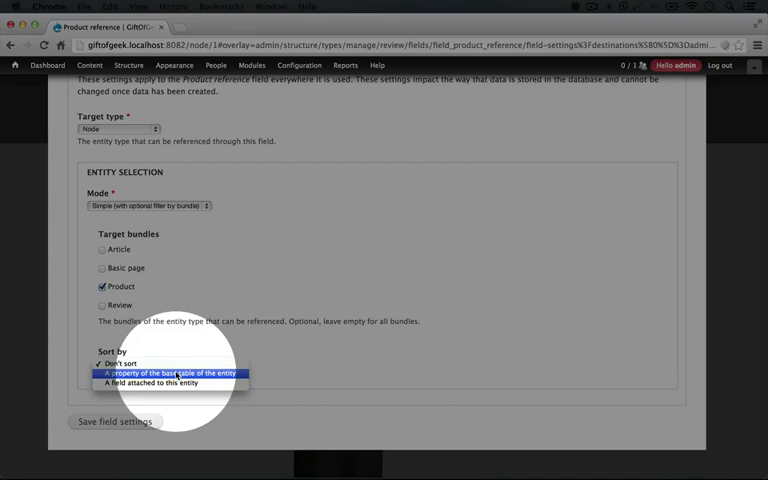
{"action": "left_click", "coordinate": [169, 372]}
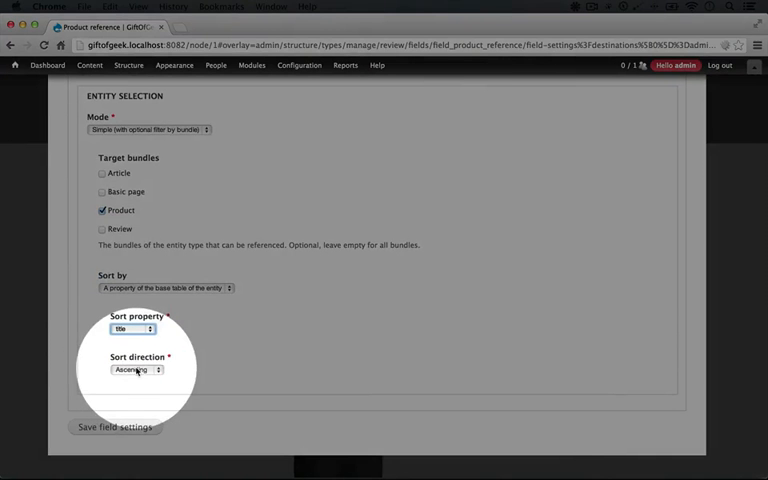
{"action": "left_click", "coordinate": [114, 427]}
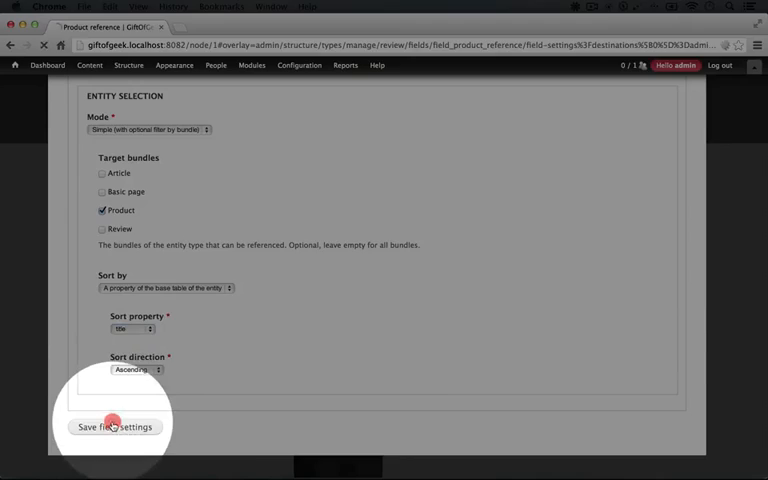
Enter help text 'What product this review relates to.' for Product reference.
{"action": "left_click", "coordinate": [114, 427]}
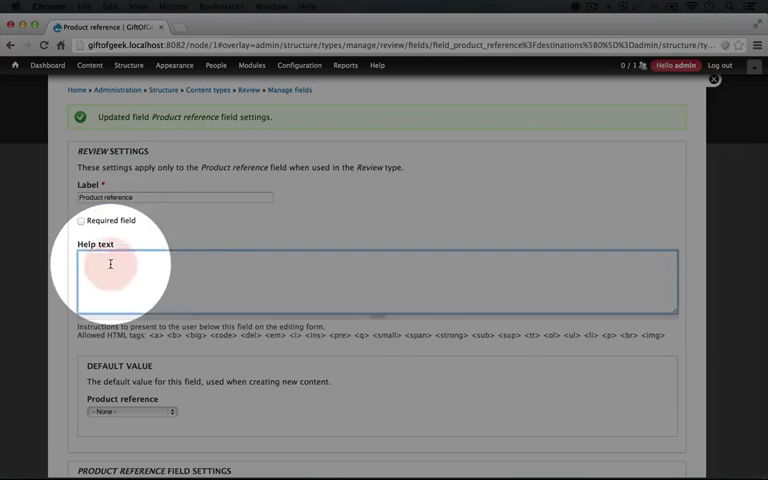
{"action": "type", "text": "What product this review relates to."}
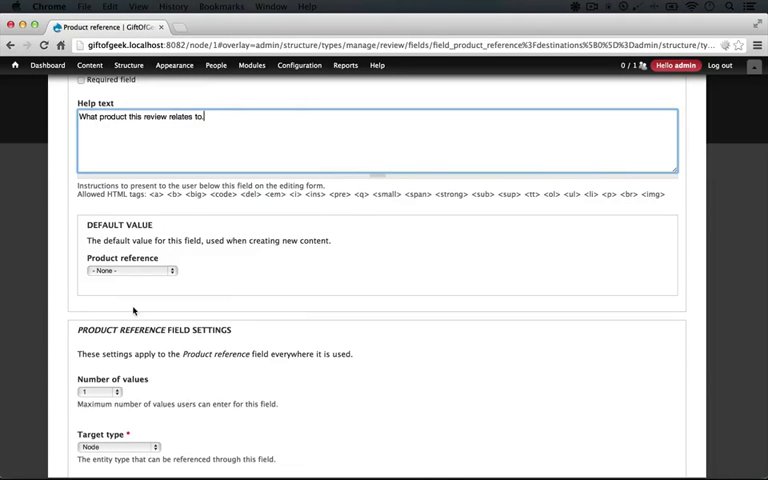
{"action": "scroll", "scroll_direction": "down", "scroll_amount": 3}
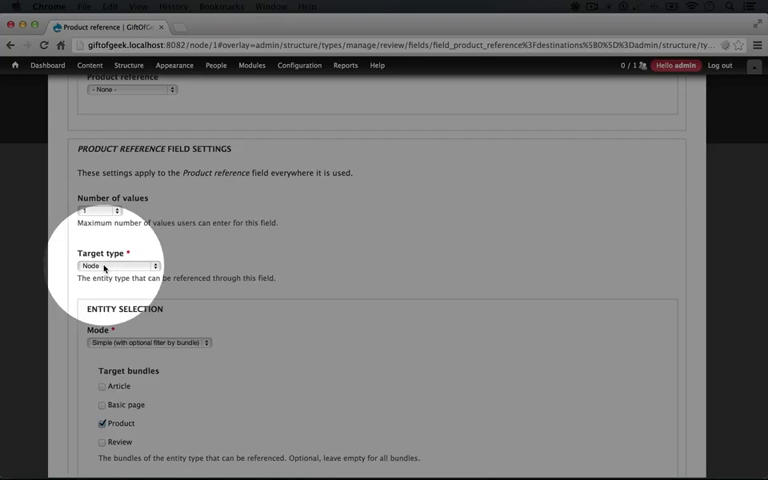
Review the target type and sort settings, then save the Product reference settings.
{"action": "left_click", "coordinate": [117, 266]}
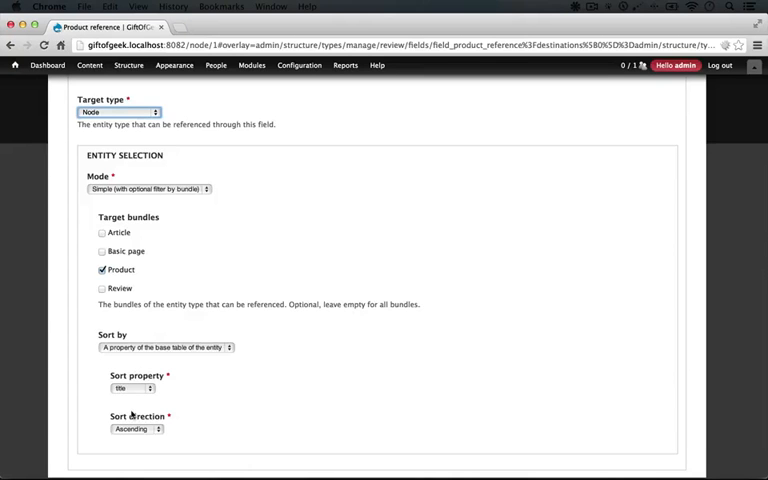
{"action": "scroll", "scroll_direction": "down", "scroll_amount": 3}
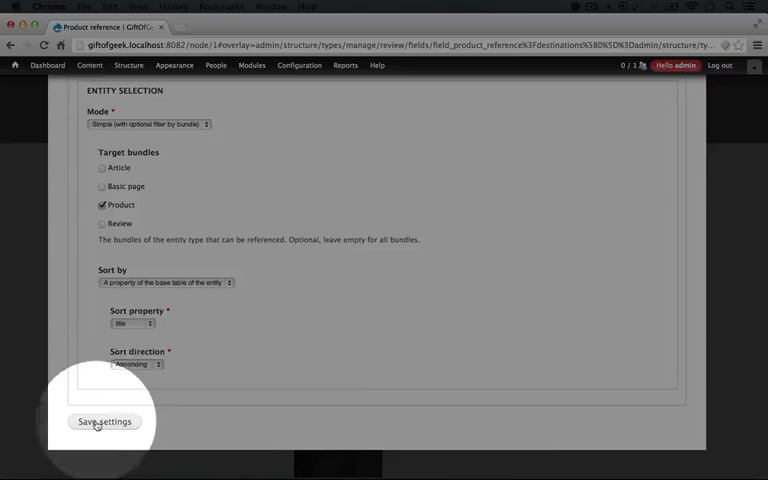
{"action": "left_click", "coordinate": [104, 421]}
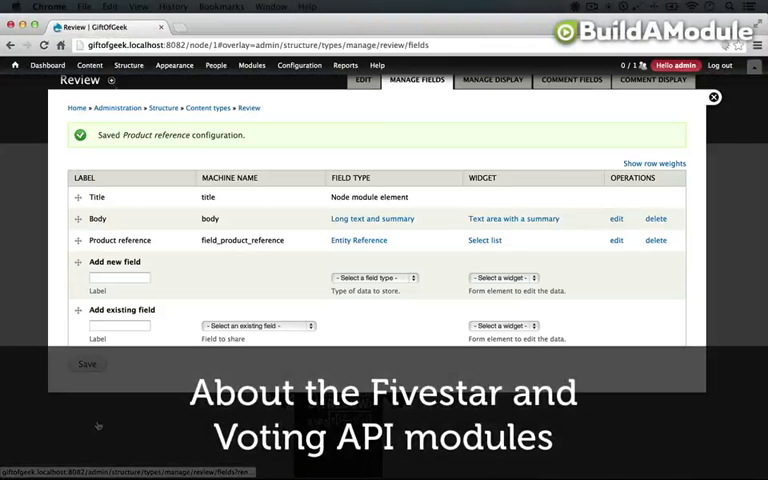